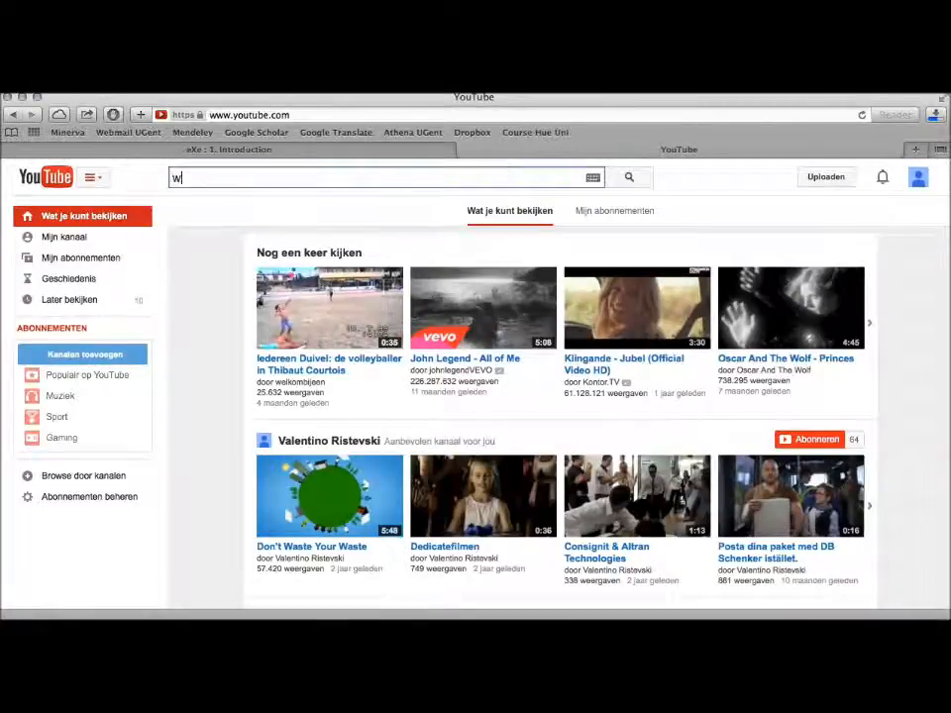
Search YouTube for 'worldwide solutions for solid waste'.
type("w")
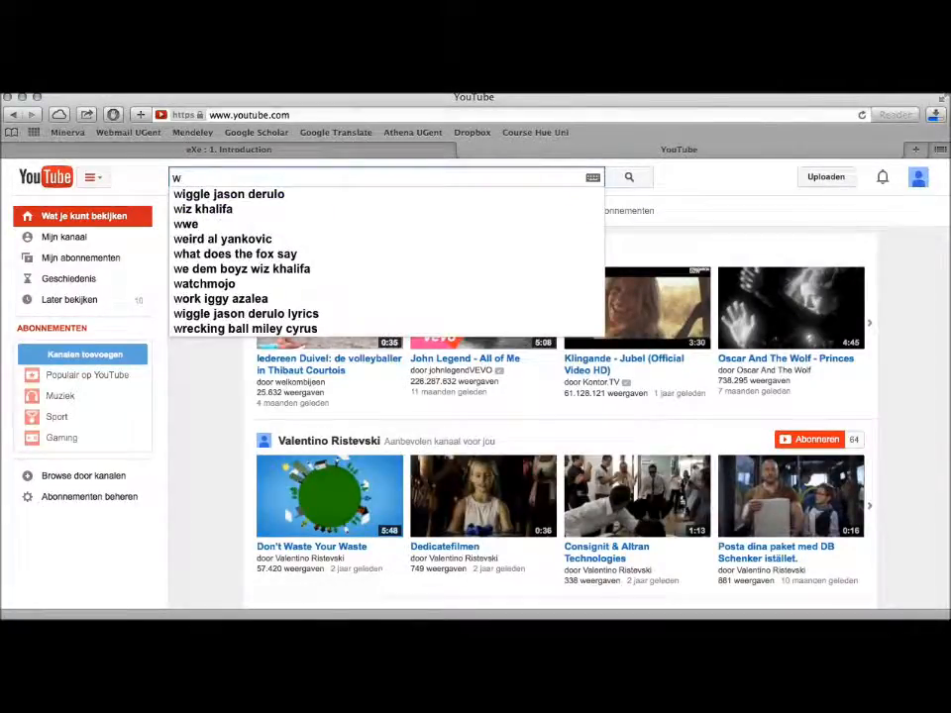
type("worldwide solutions for solid waste")
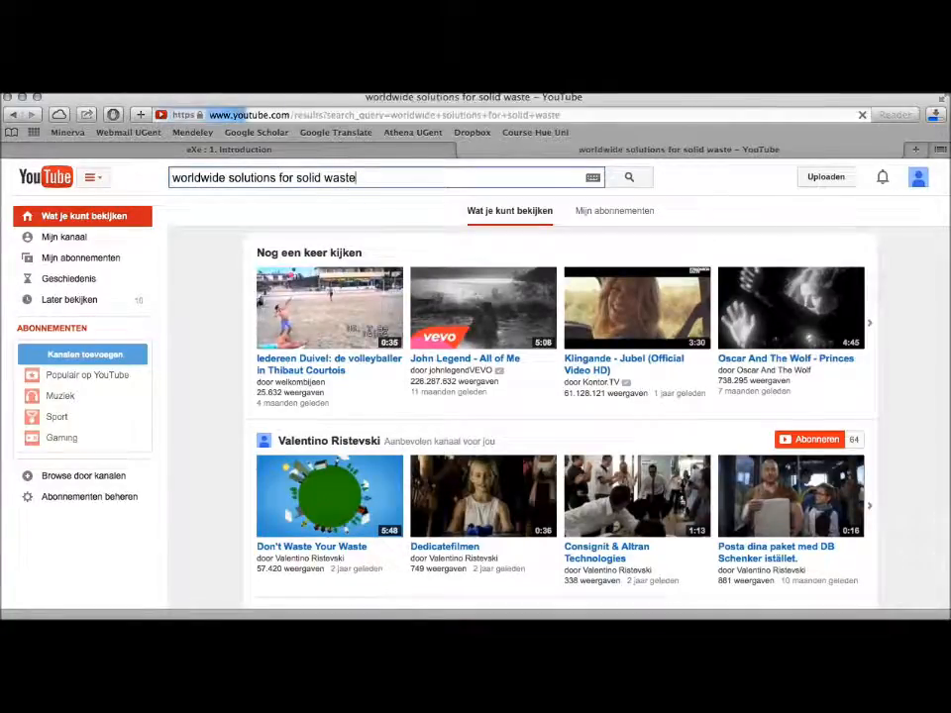
Open 'Worldwide Solutions for Waste Management (Engr. Kareem Hassan)' and pause it at 0:10.
left_click(629, 177)
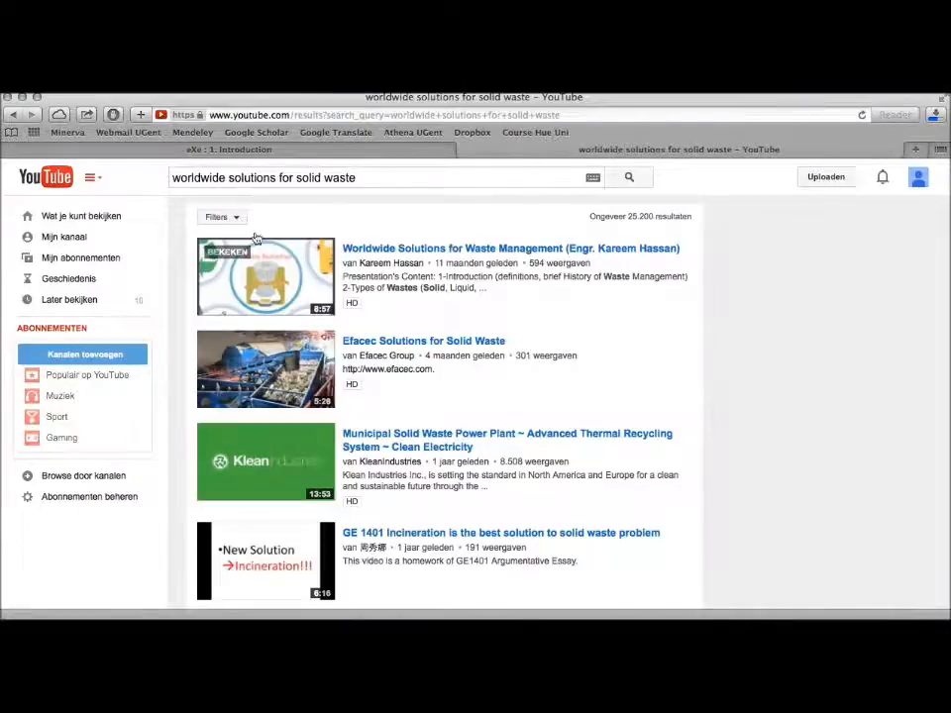
left_click(510, 248)
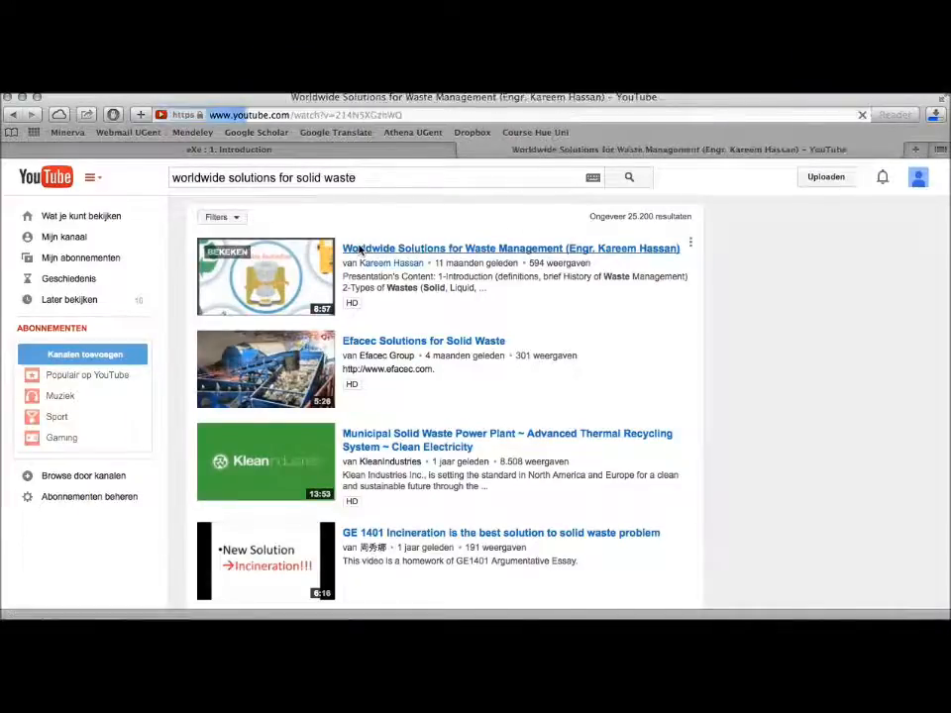
left_click(511, 249)
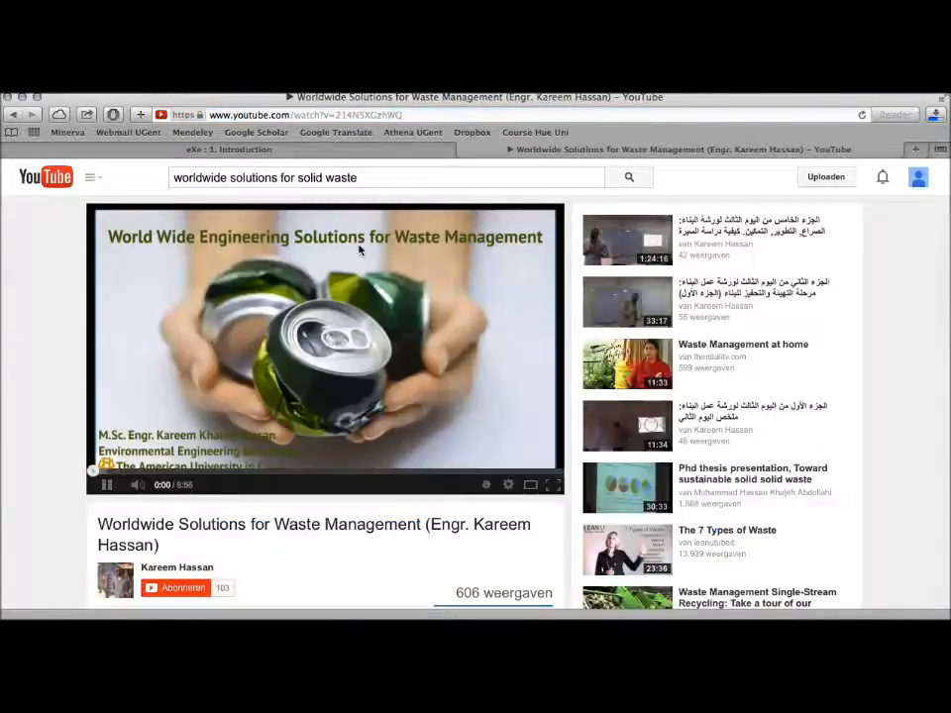
left_click(106, 485)
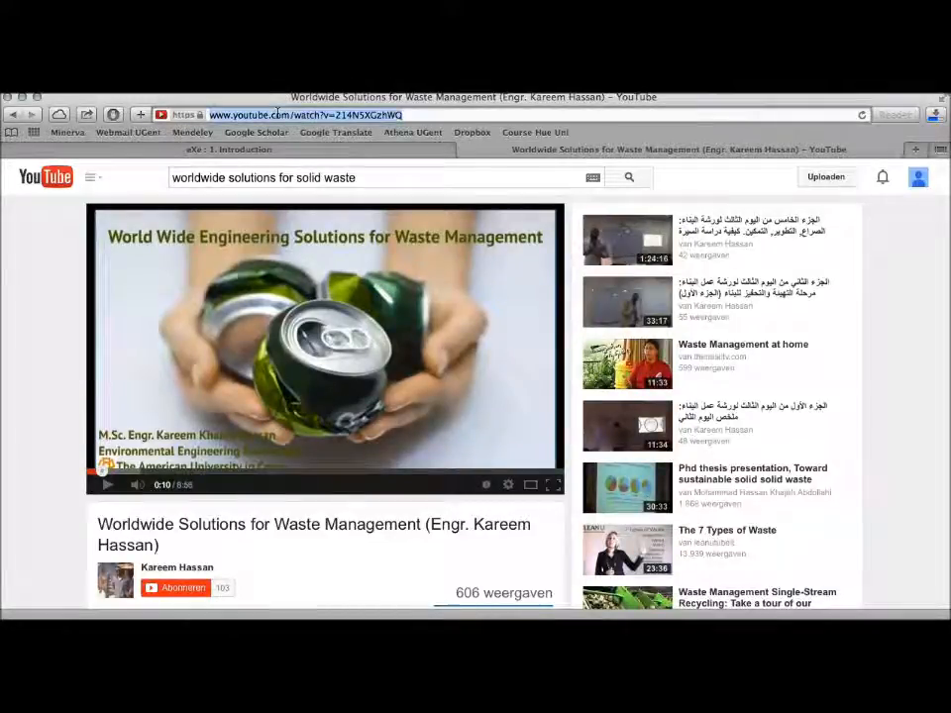
Copy the video's URL from the address bar and return to the eXe Introduction tab.
right_click(277, 115)
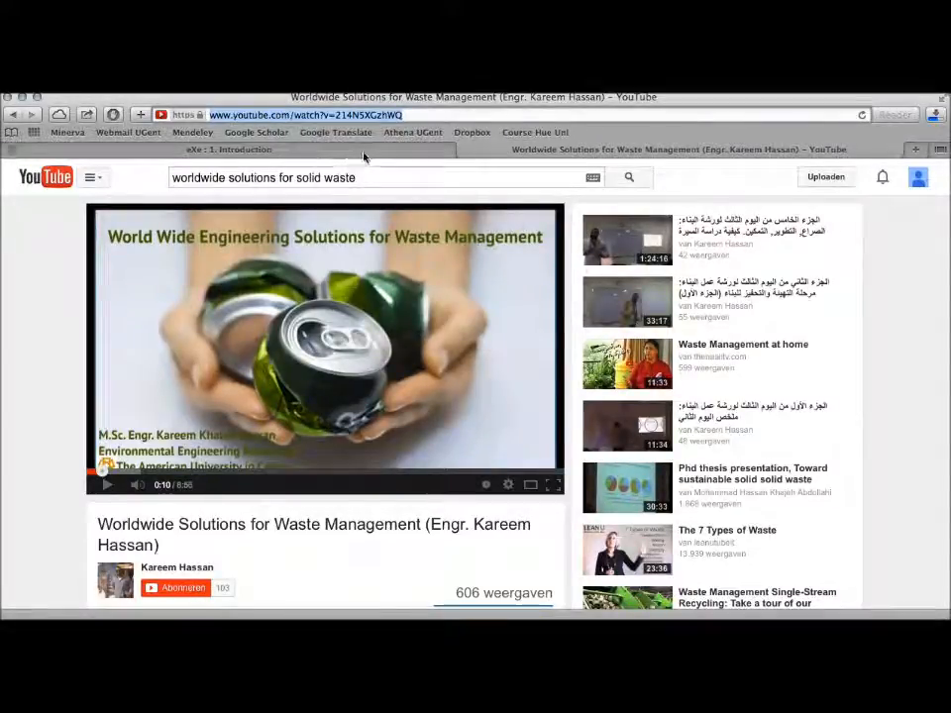
left_click(228, 150)
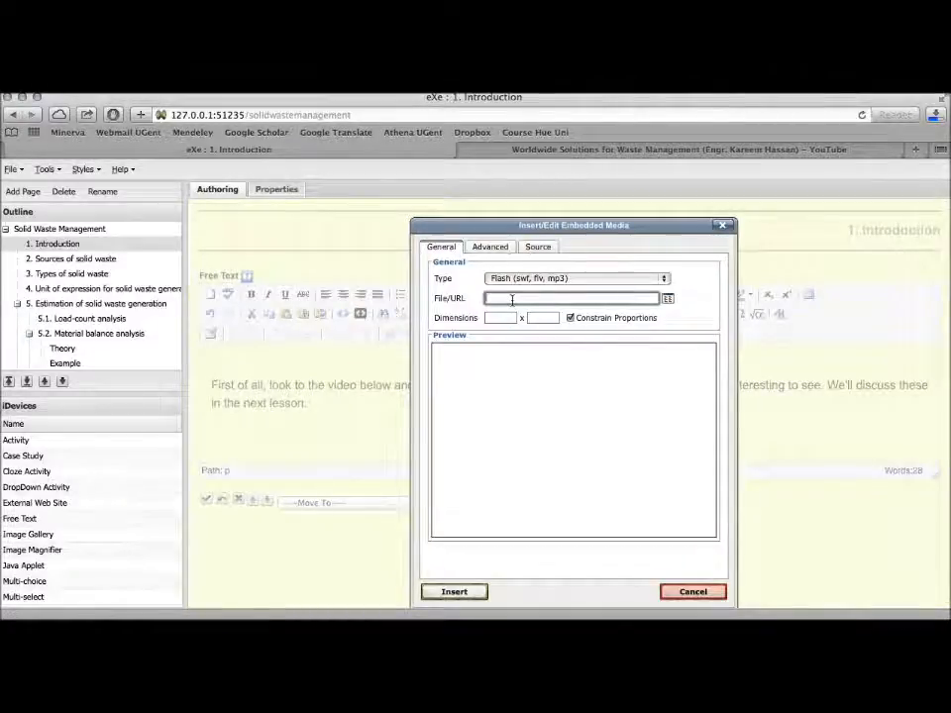
Paste the video URL into Embedded Media, set Type to Iframe, and insert it.
right_click(569, 298)
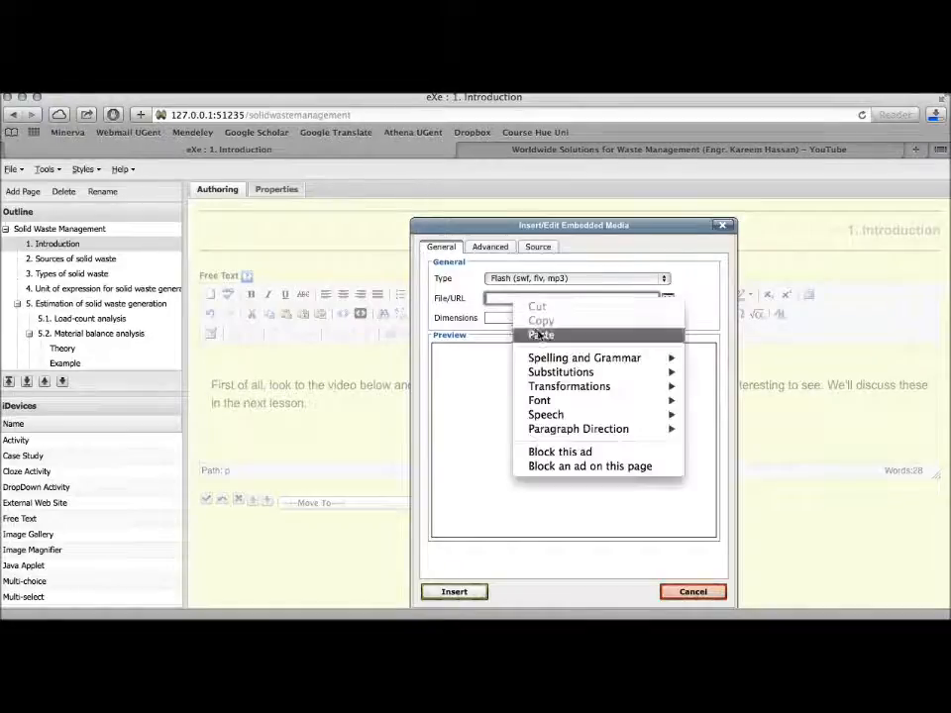
left_click(540, 334)
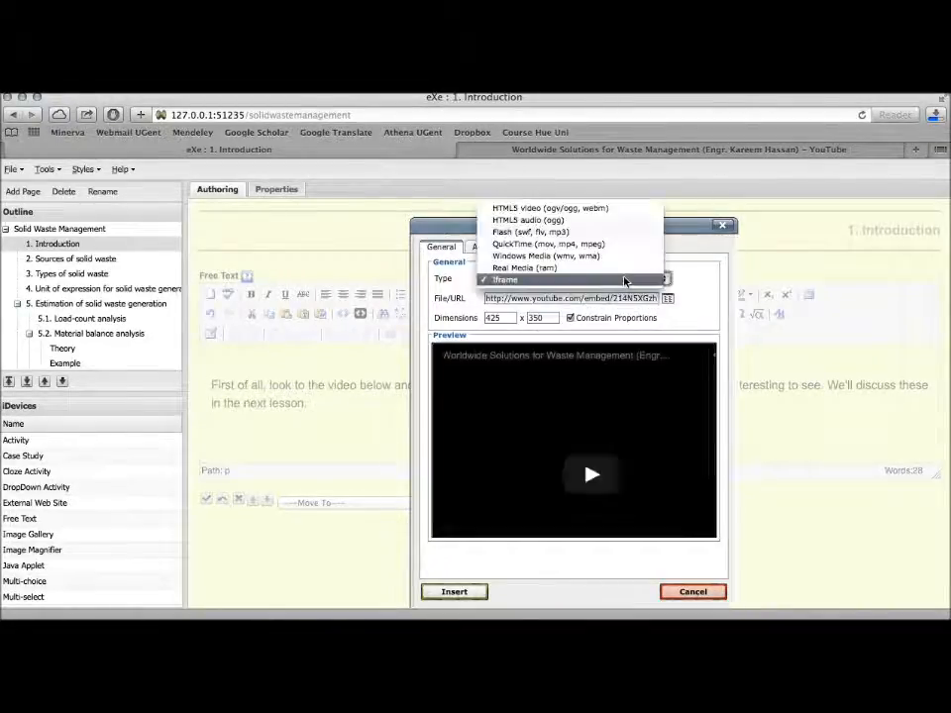
left_click(504, 278)
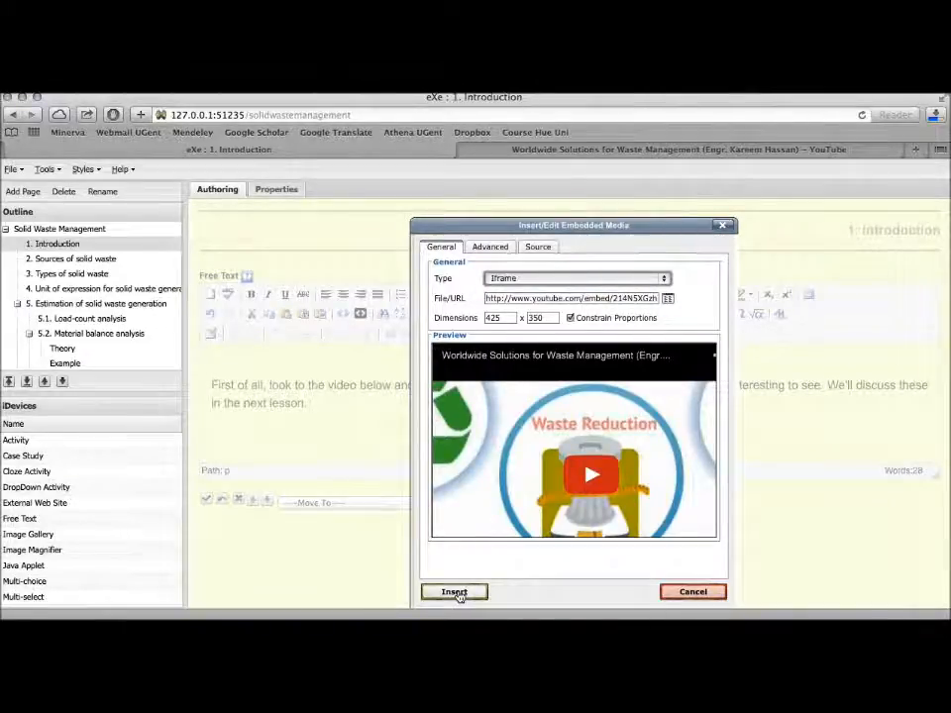
left_click(454, 591)
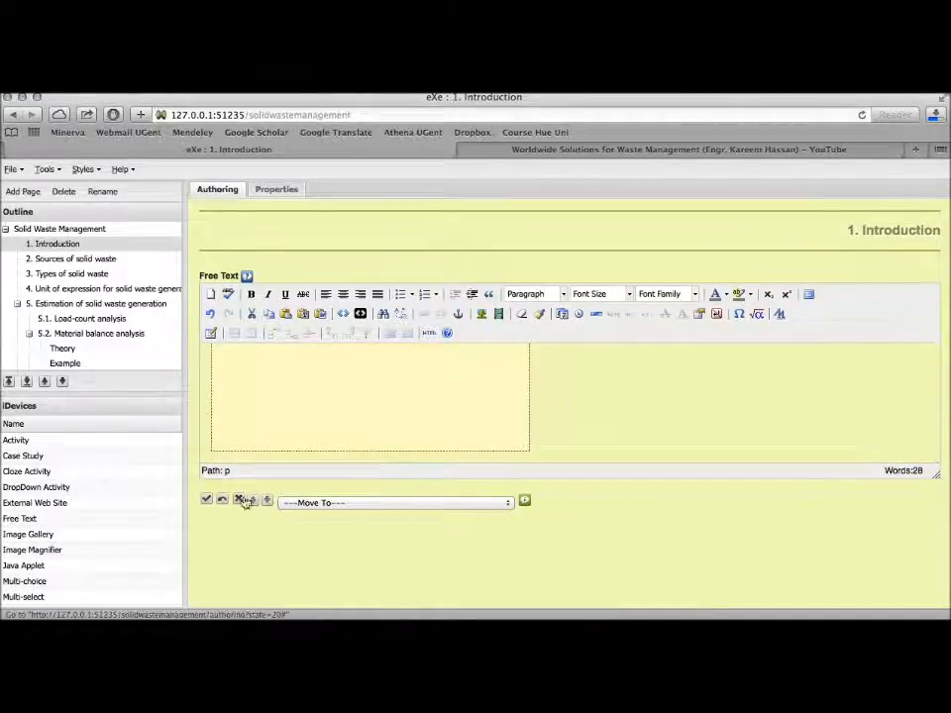
Save the Introduction free text and play the embedded video to verify it.
left_click(206, 499)
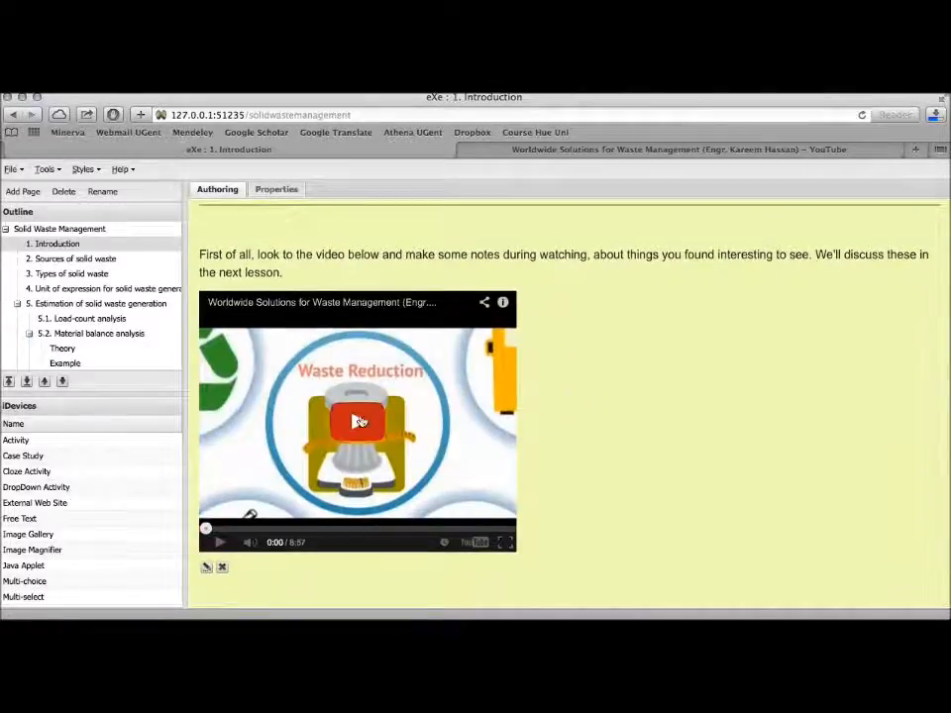
left_click(358, 420)
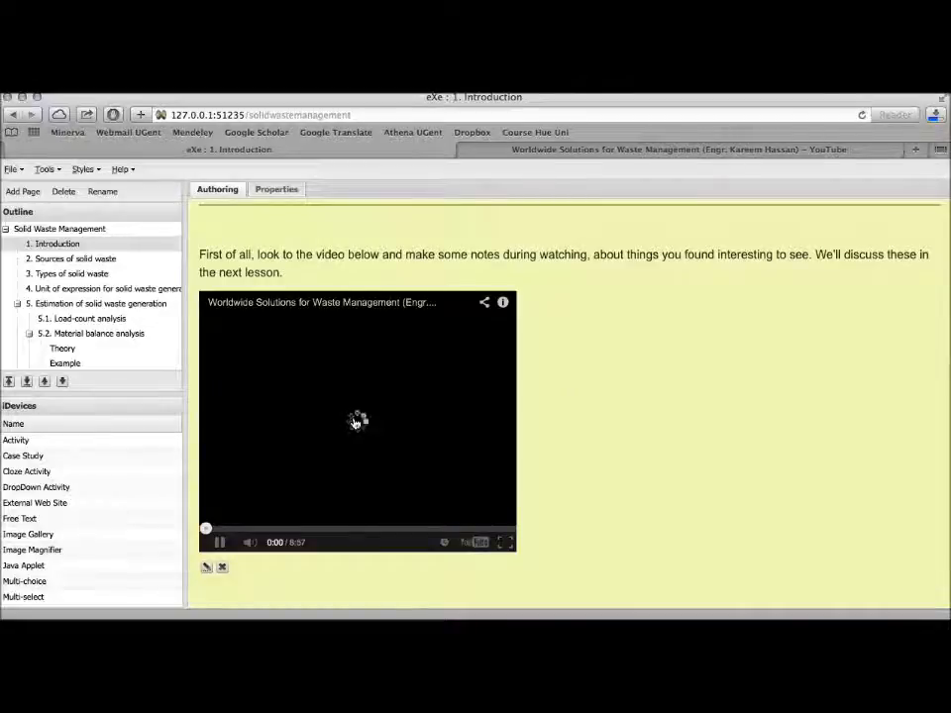
left_click(218, 542)
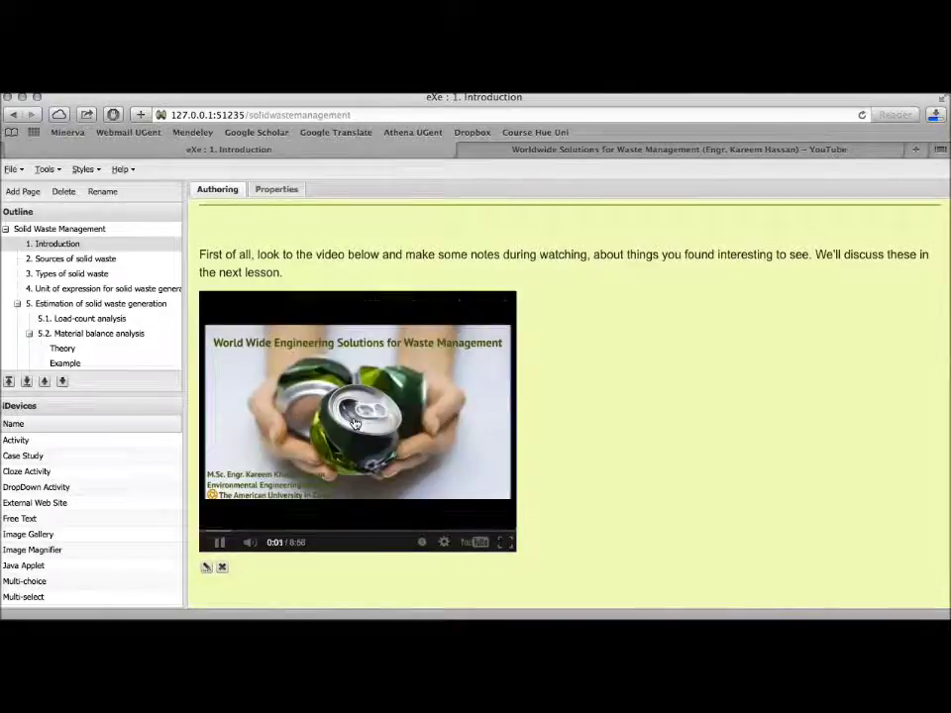